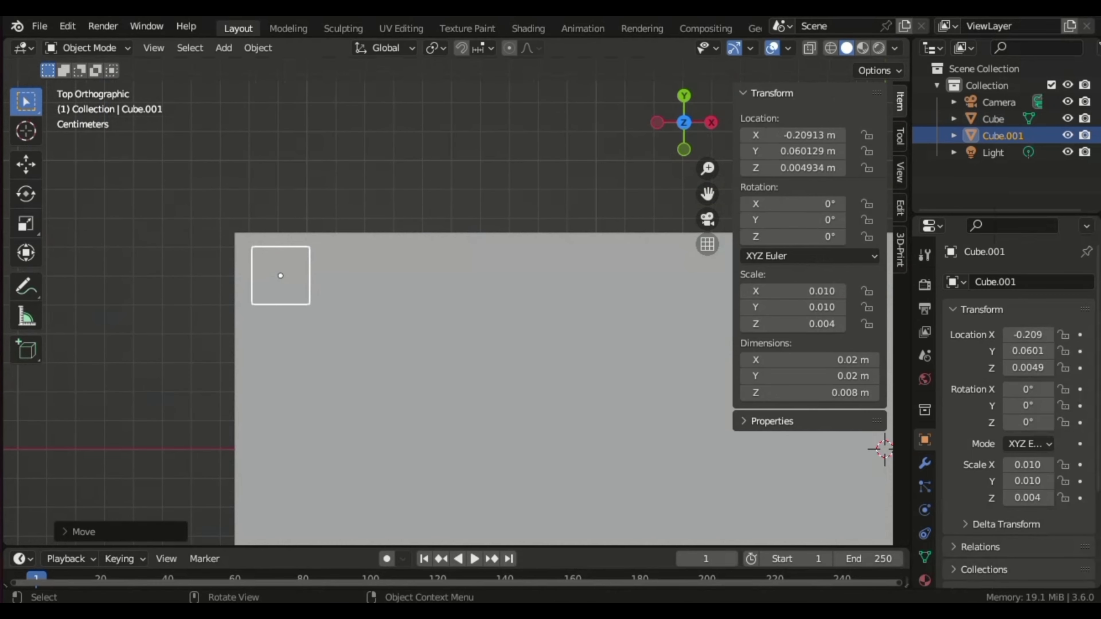
Taper the key cap's top face in Edit Mode, bevel it, and array it into a row of 15 keys (Factor X 1.1)
{"action": "key", "text": "Tab"}
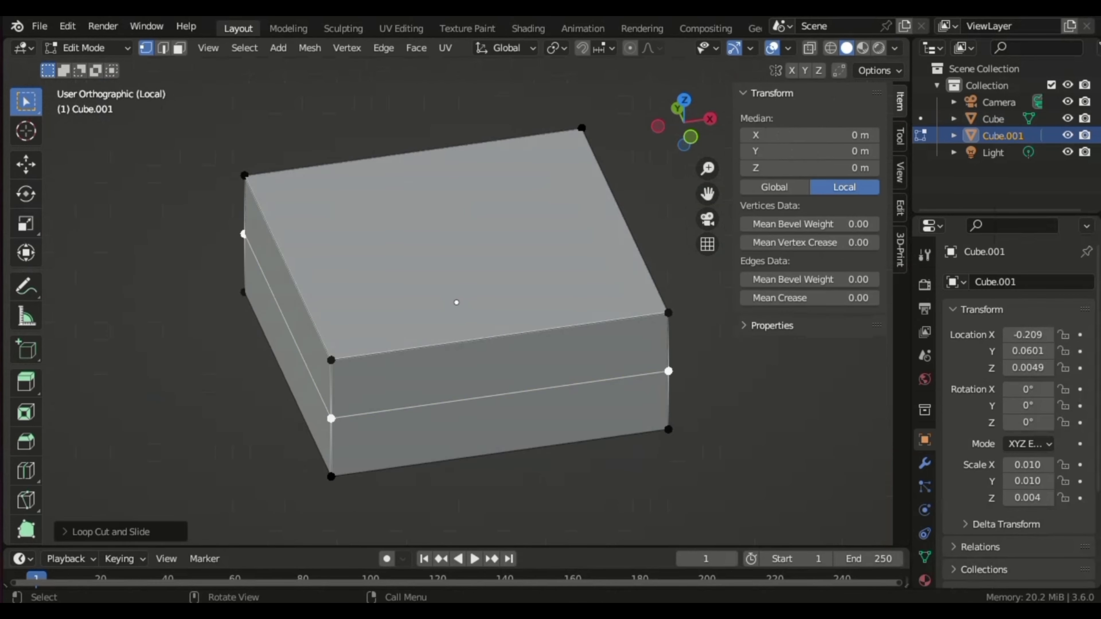
{"action": "key", "text": "s"}
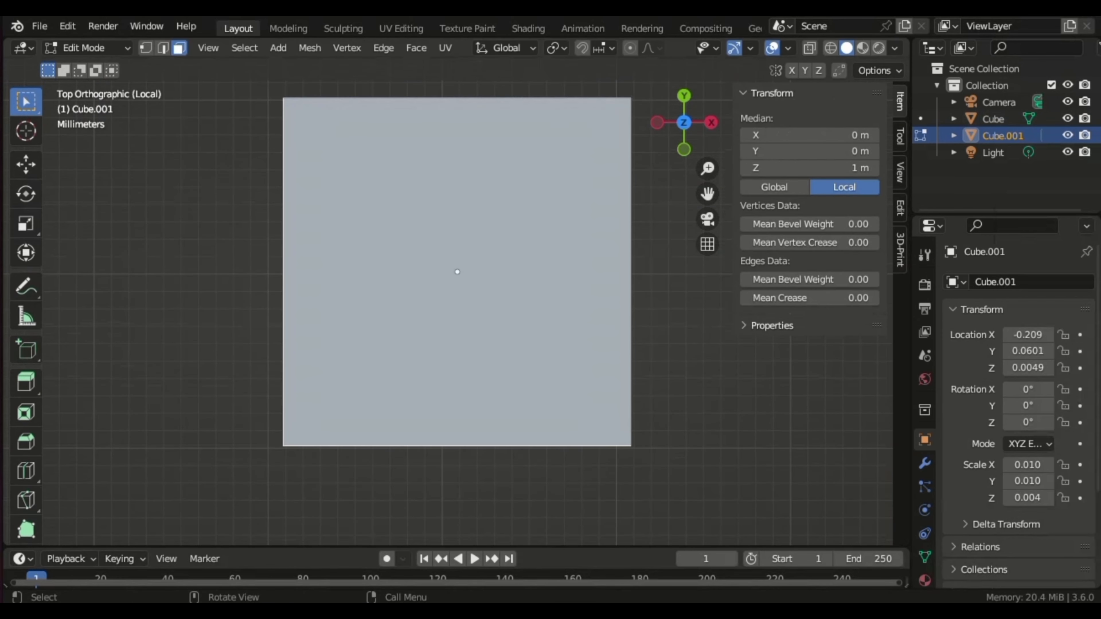
{"action": "key", "text": "Tab"}
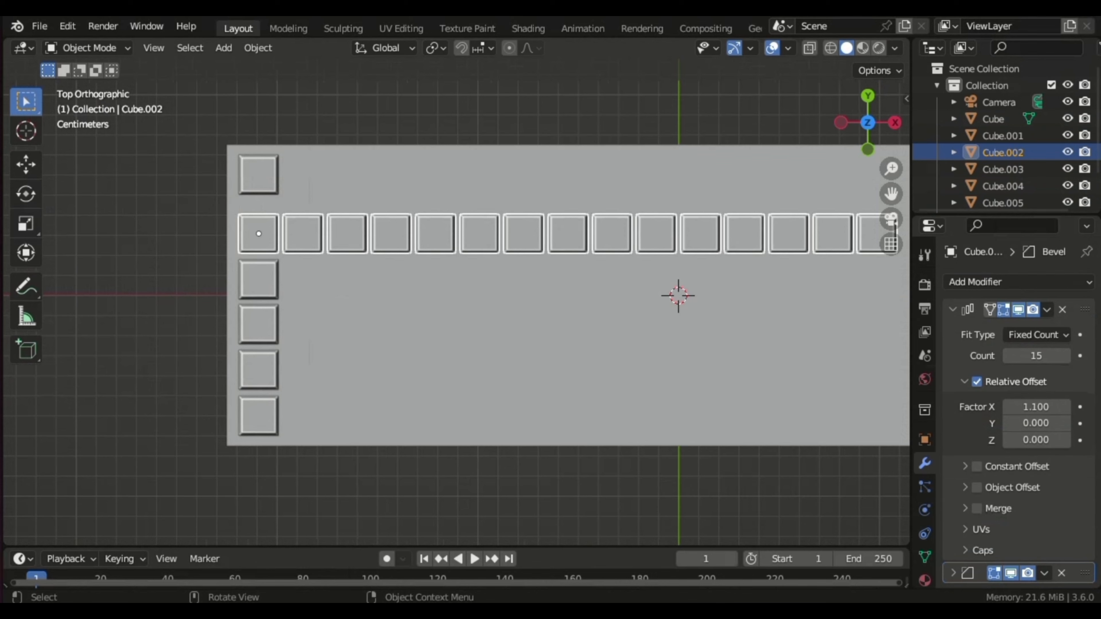
Duplicate the key row downward twice, giving the second row an Array Count of 10
{"action": "key", "text": "shift+d"}
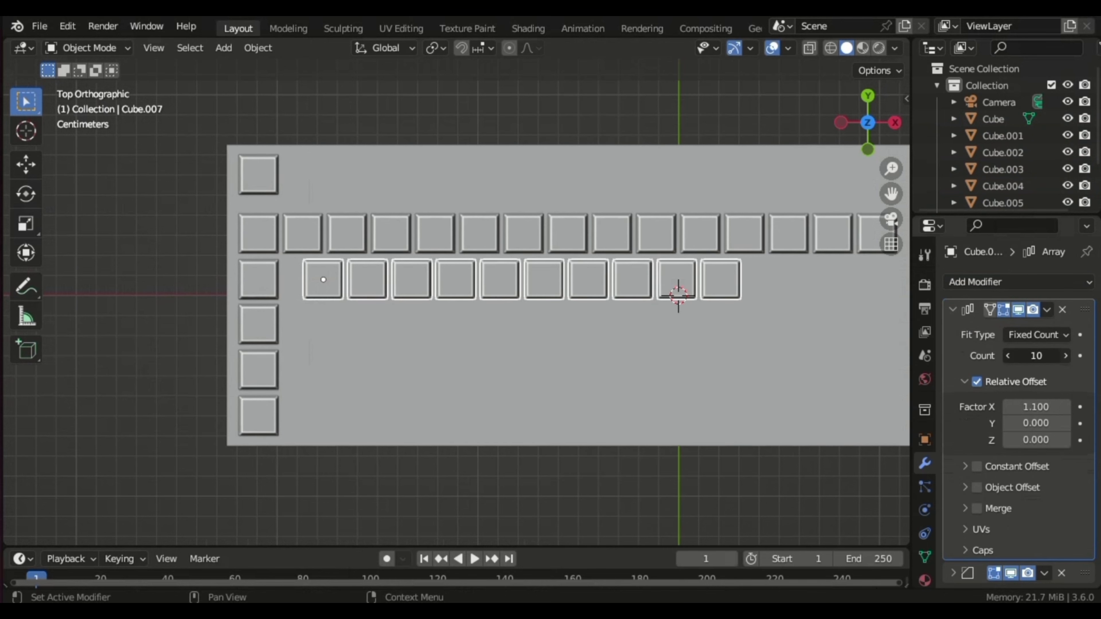
{"action": "key", "text": "shift+d"}
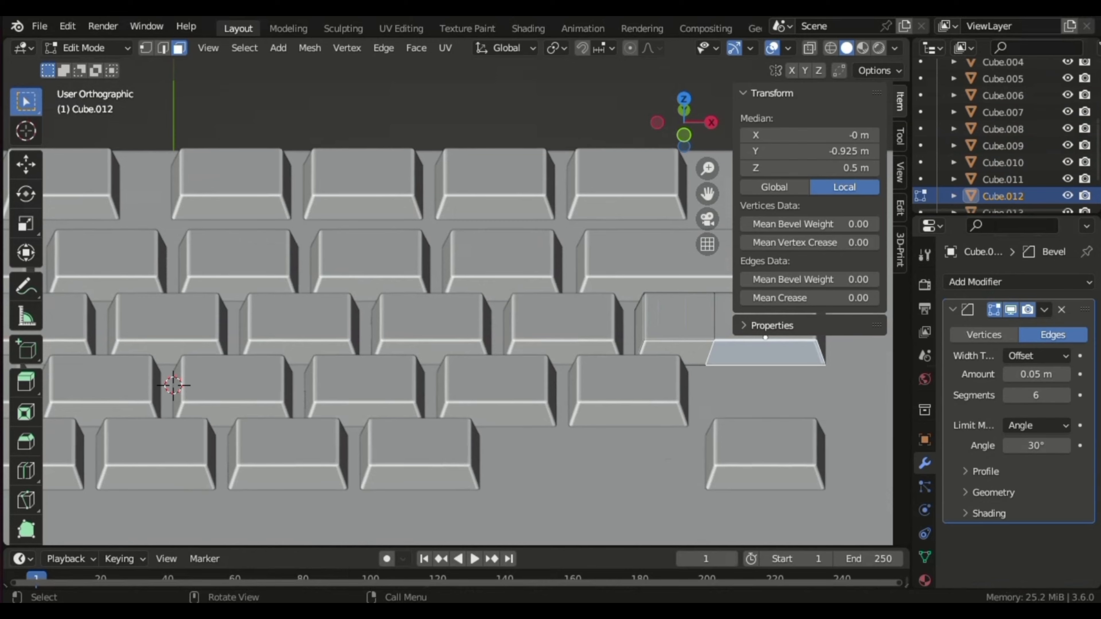
Widen the first keys of the middle rows along X and lay out a three-key bottom row
{"action": "key", "text": "Tab"}
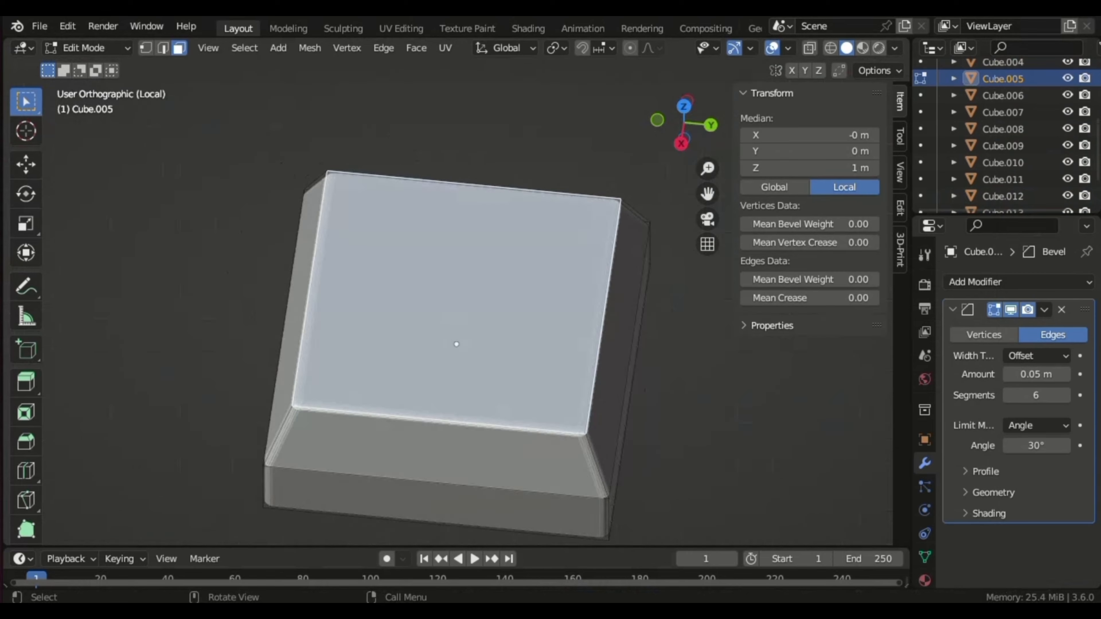
{"action": "key", "text": "Tab"}
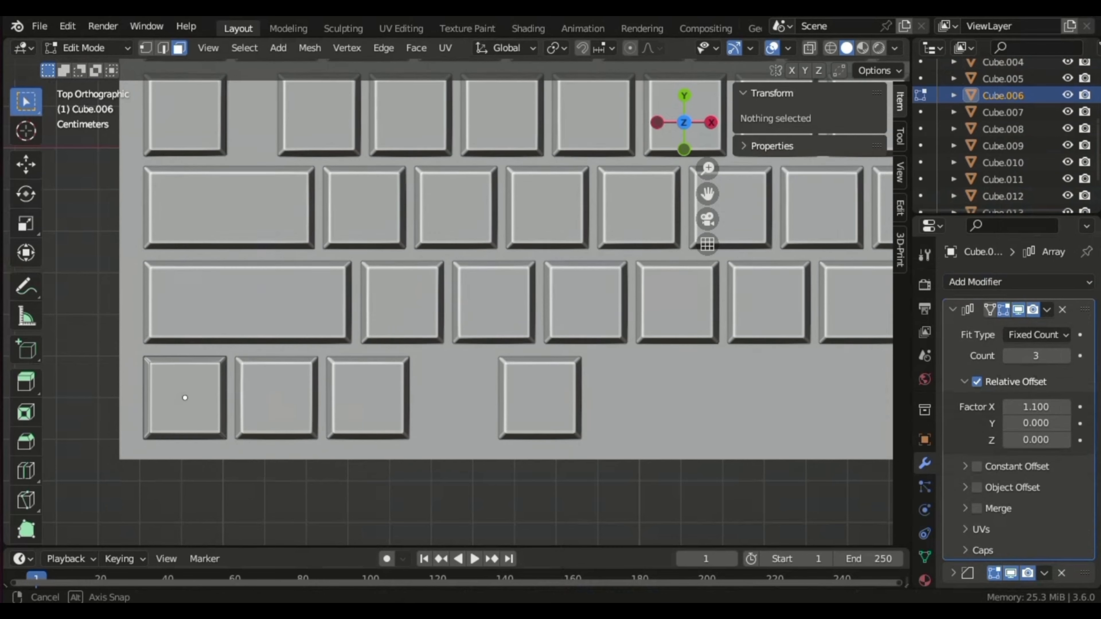
Duplicate key arrays with Count 3 and move them to the right of the main block
{"action": "left_click", "coordinate": [236, 398]}
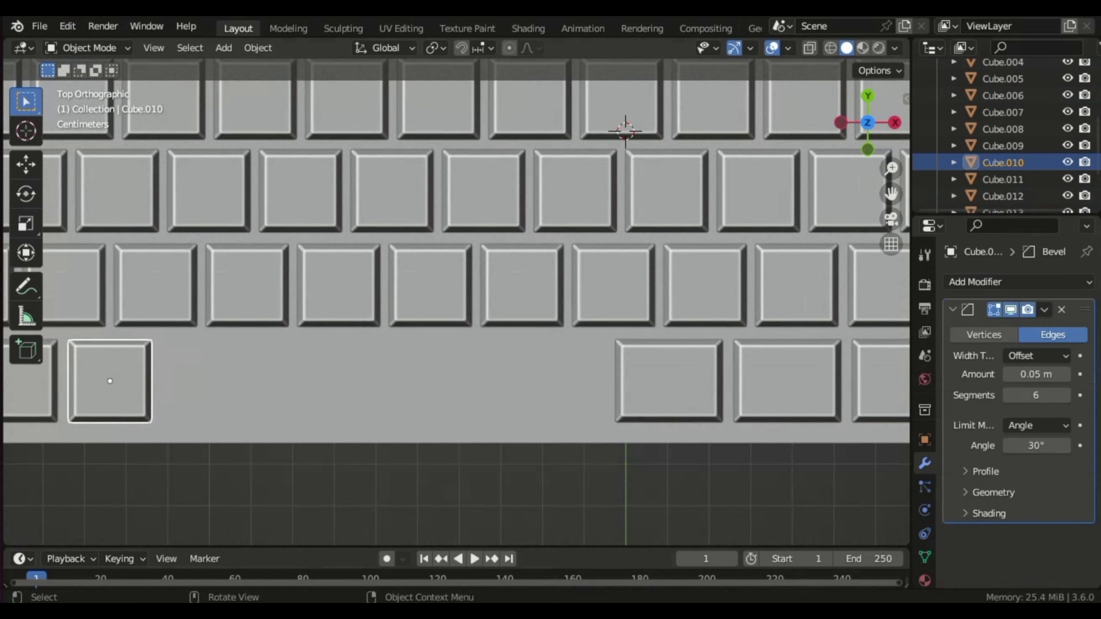
{"action": "key", "text": "g"}
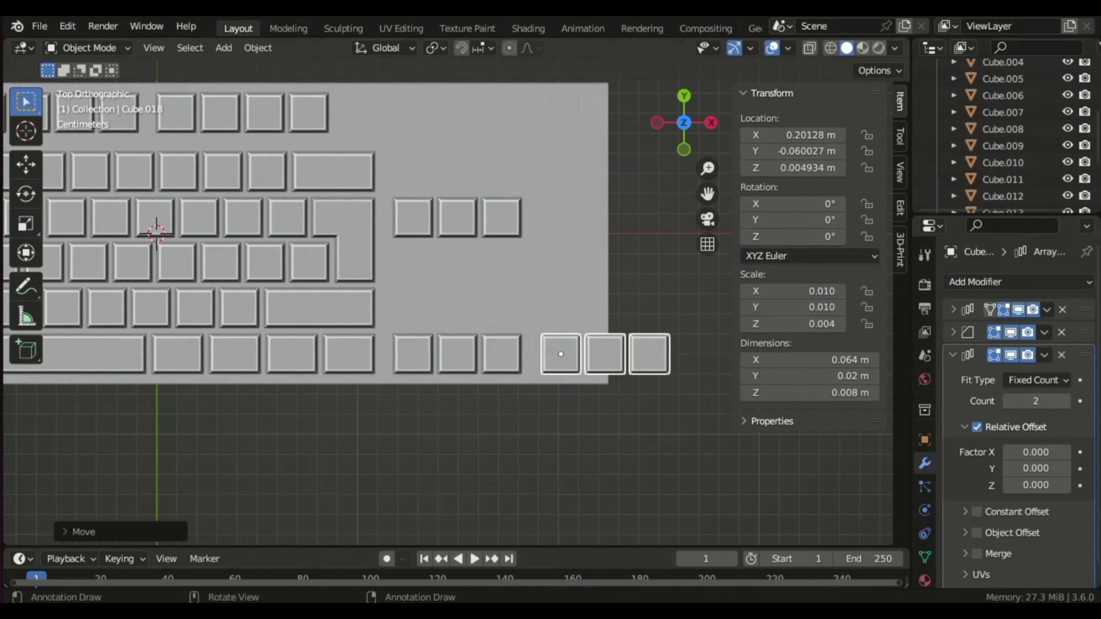
Duplicate arrays into a numeric keypad grid and stretch its right-column keys tall along Y
{"action": "left_click", "coordinate": [319, 307]}
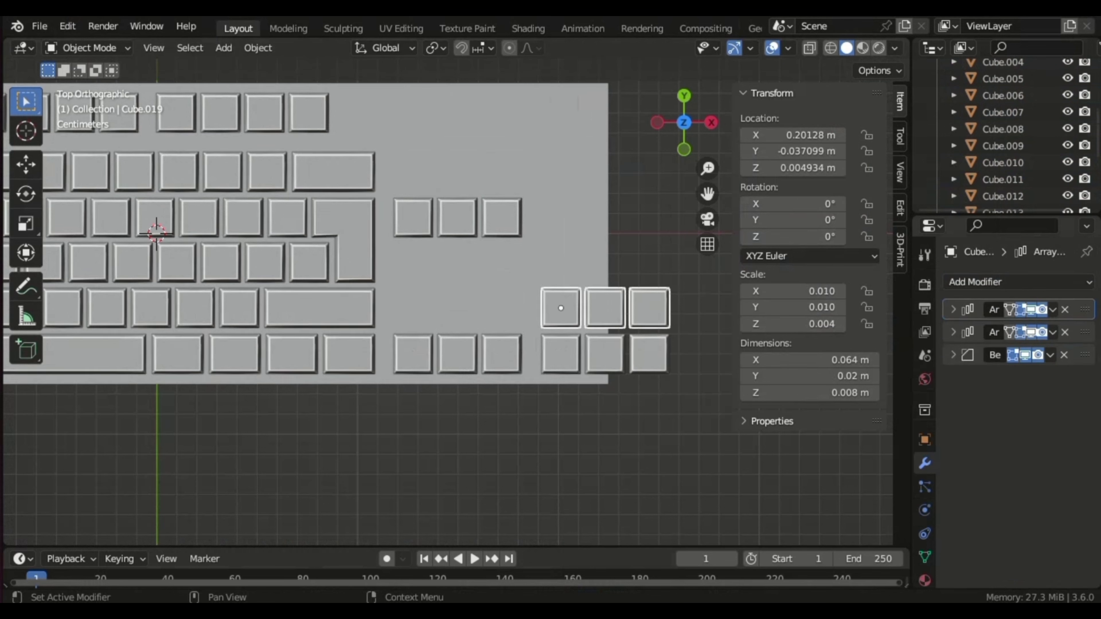
{"action": "left_click", "coordinate": [953, 309]}
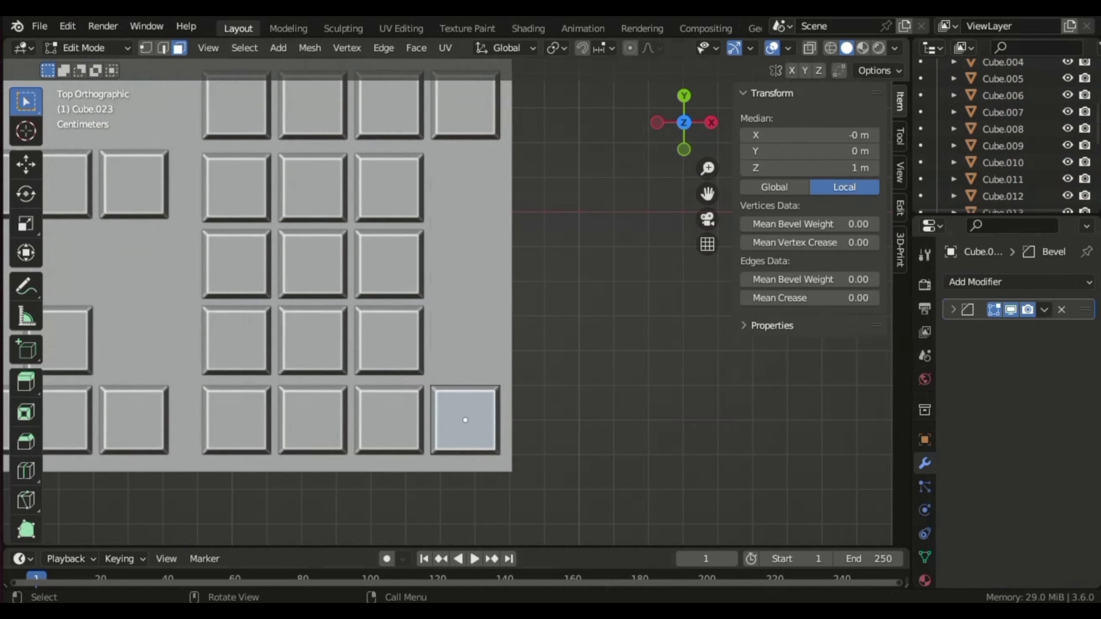
{"action": "key", "text": "g"}
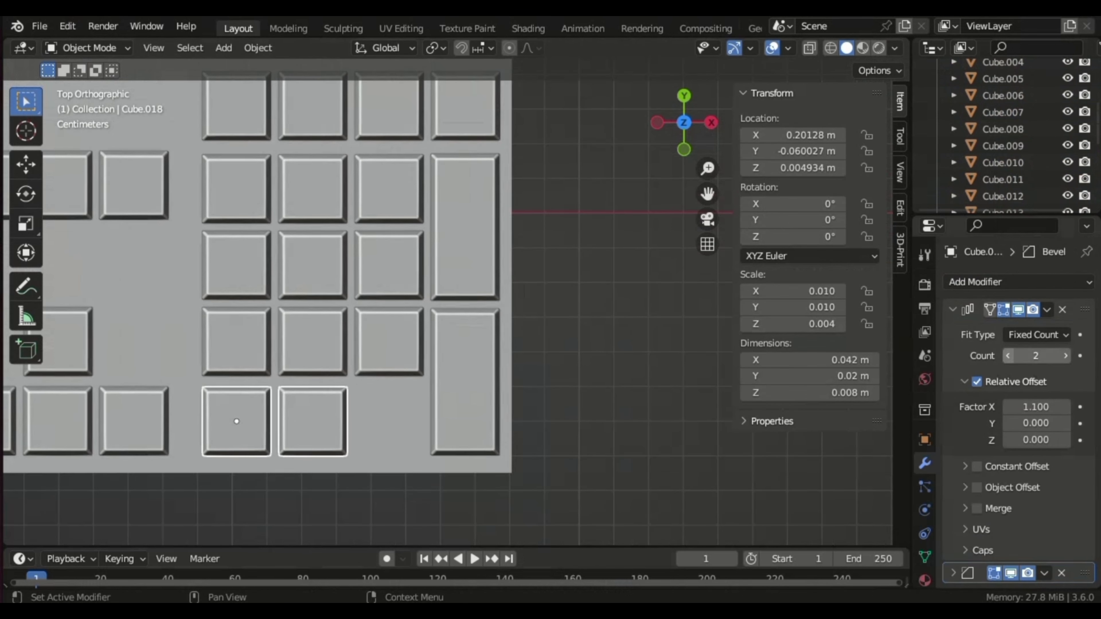
Duplicate keys into the arrow cluster, return to Object Mode, and view the finished keyboard in perspective
{"action": "key", "text": "shift+d"}
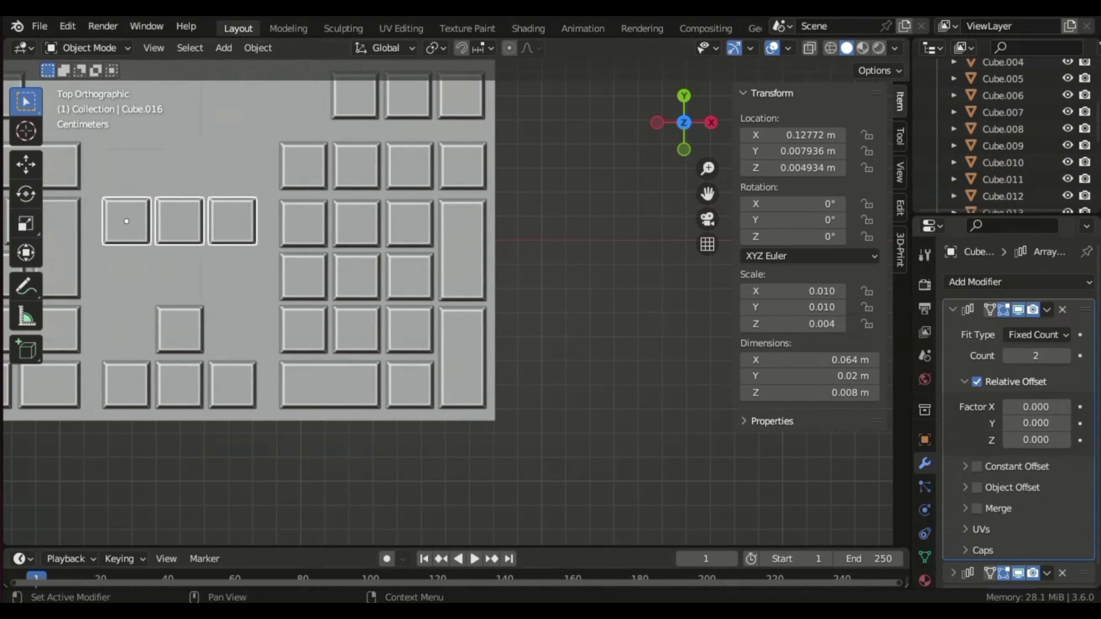
{"action": "left_click", "coordinate": [38, 26]}
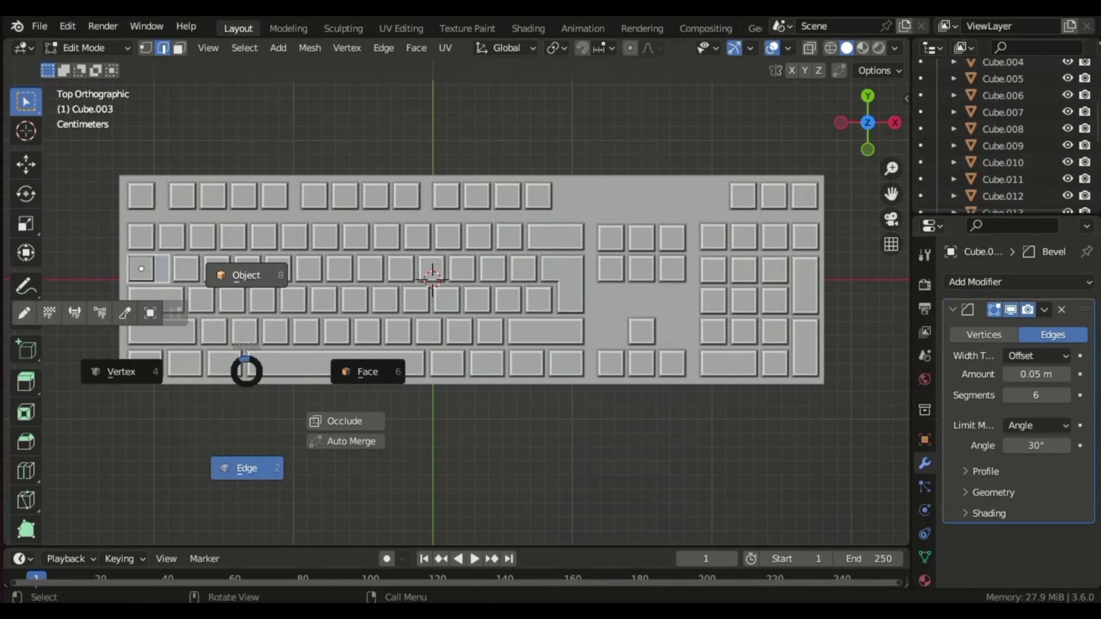
{"action": "key", "text": "Tab"}
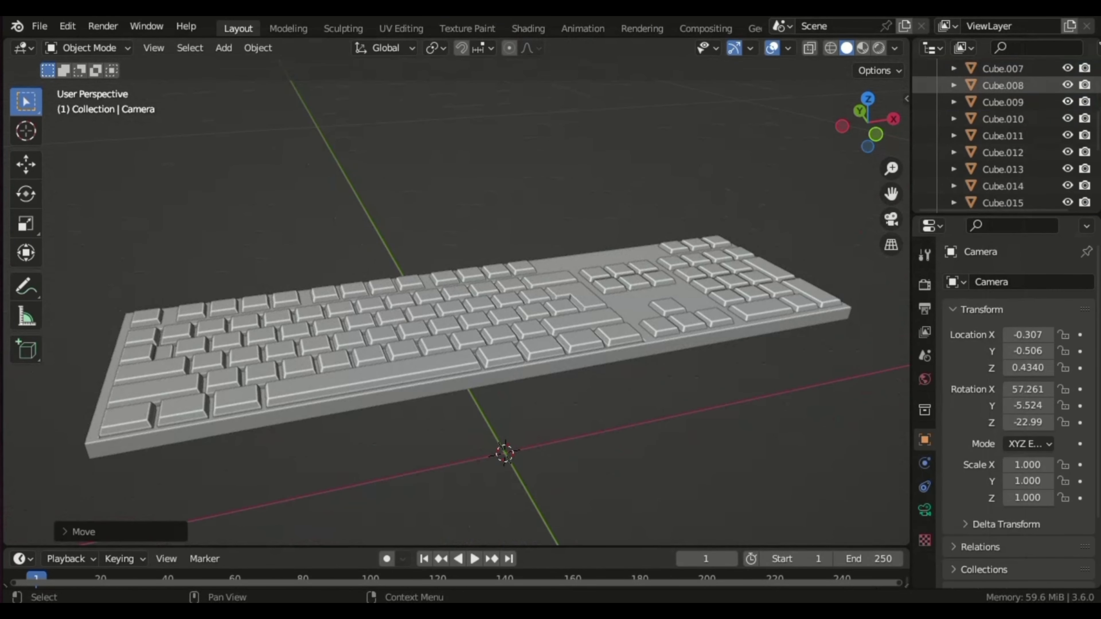
{"action": "scroll", "scroll_direction": "down", "scroll_amount": 3}
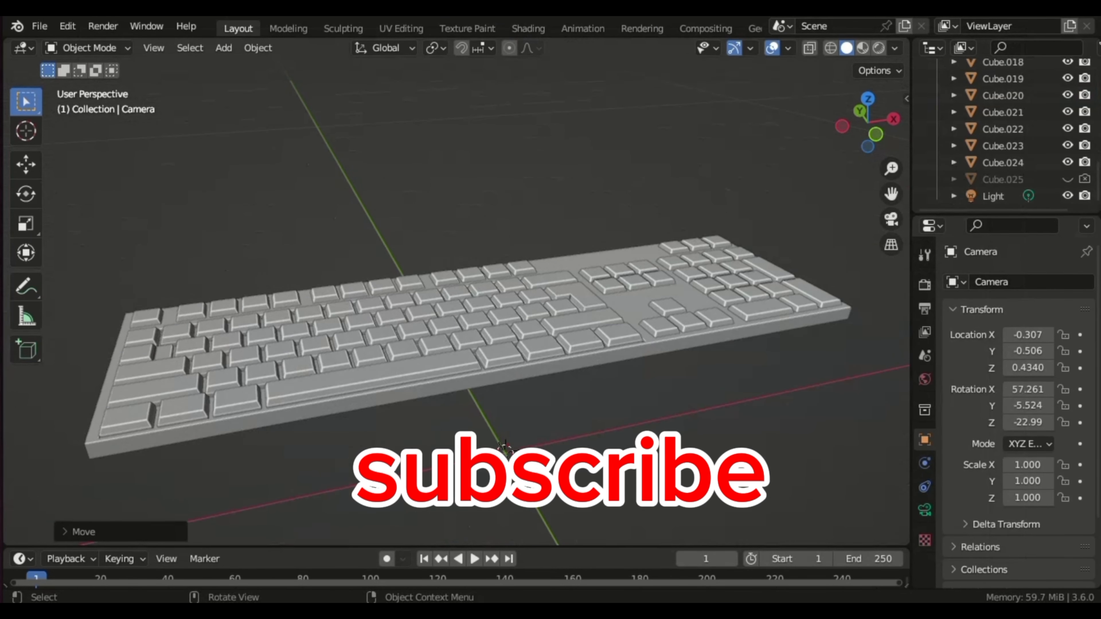